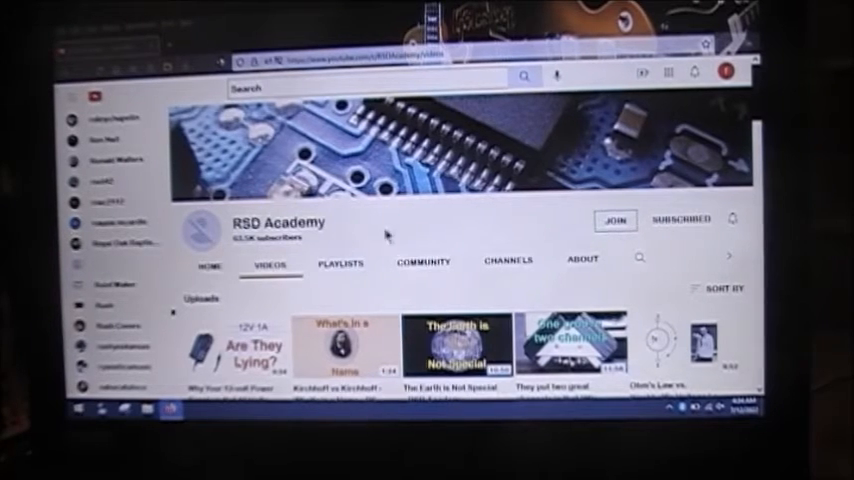
scroll(down, 3)
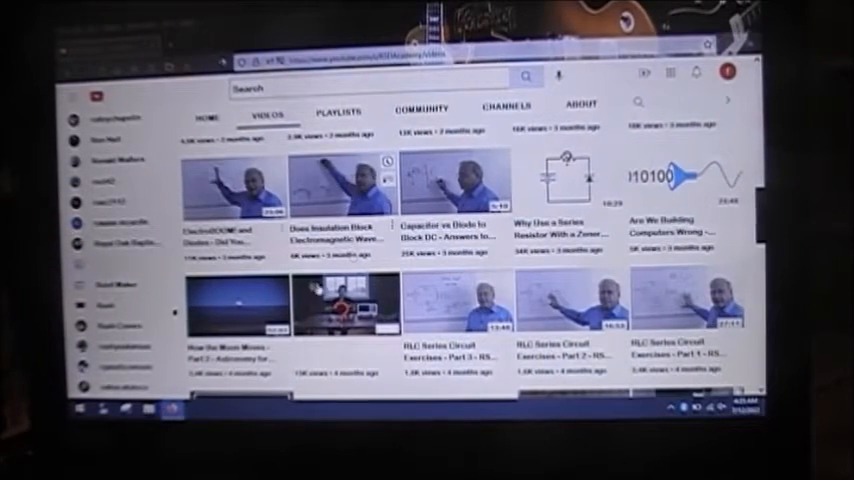
scroll(down, 3)
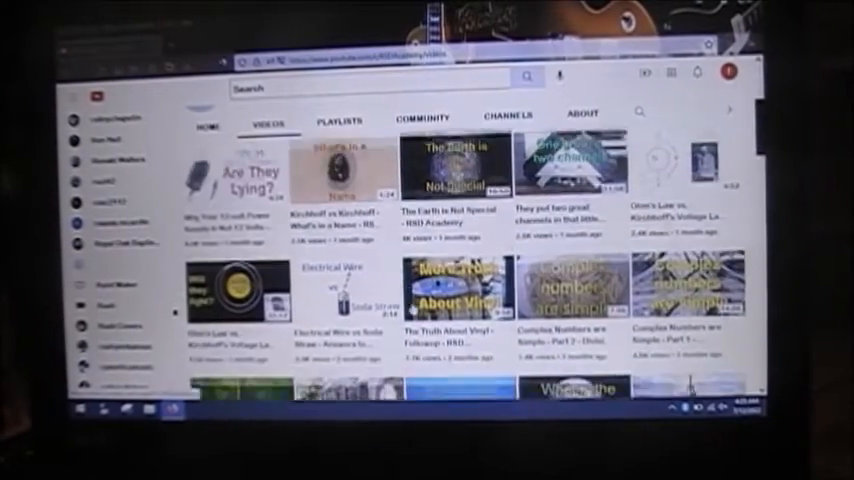
scroll(down, 3)
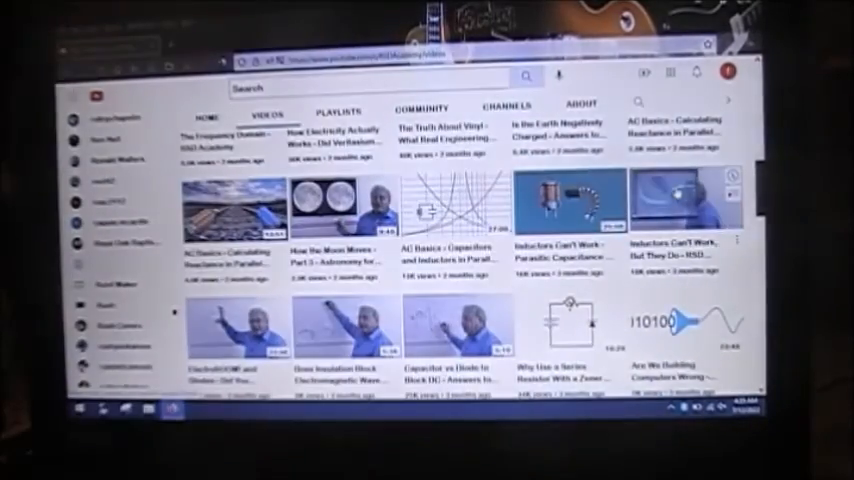
scroll(down, 3)
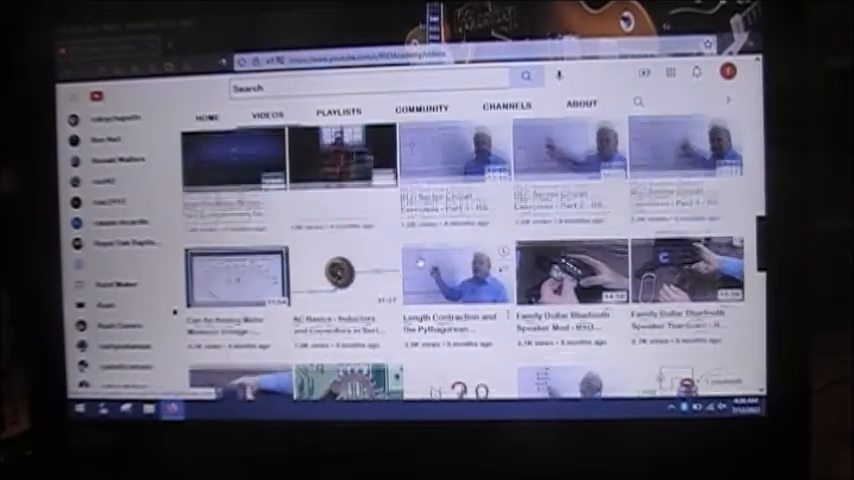
scroll(down, 3)
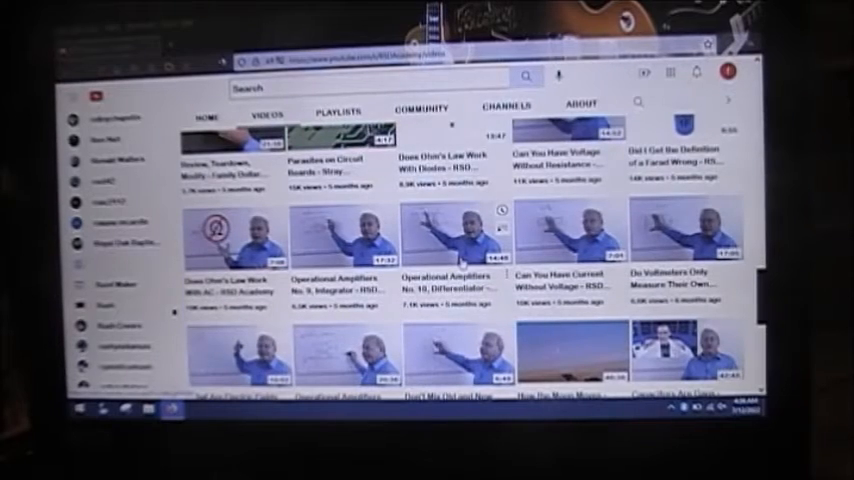